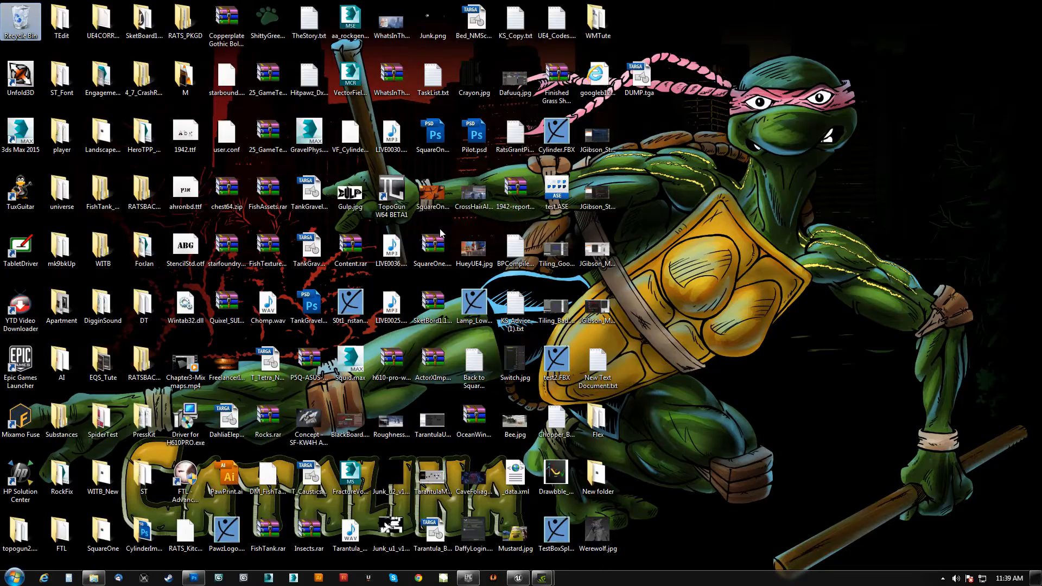
- Open the Recycle Bin and select the longest deleted Desktop .mp4 recording
double_click(20, 21)
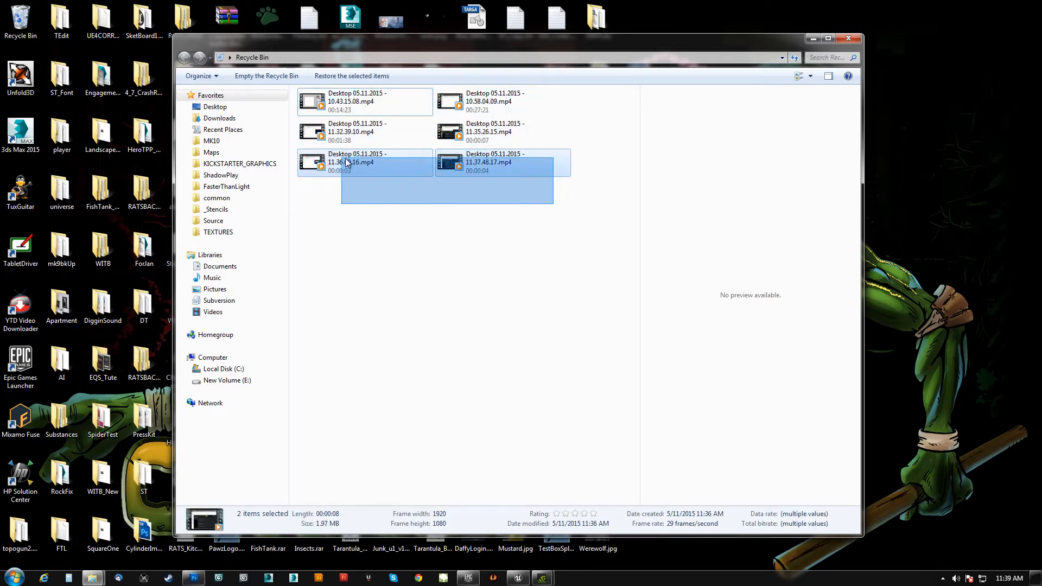
left_click(495, 101)
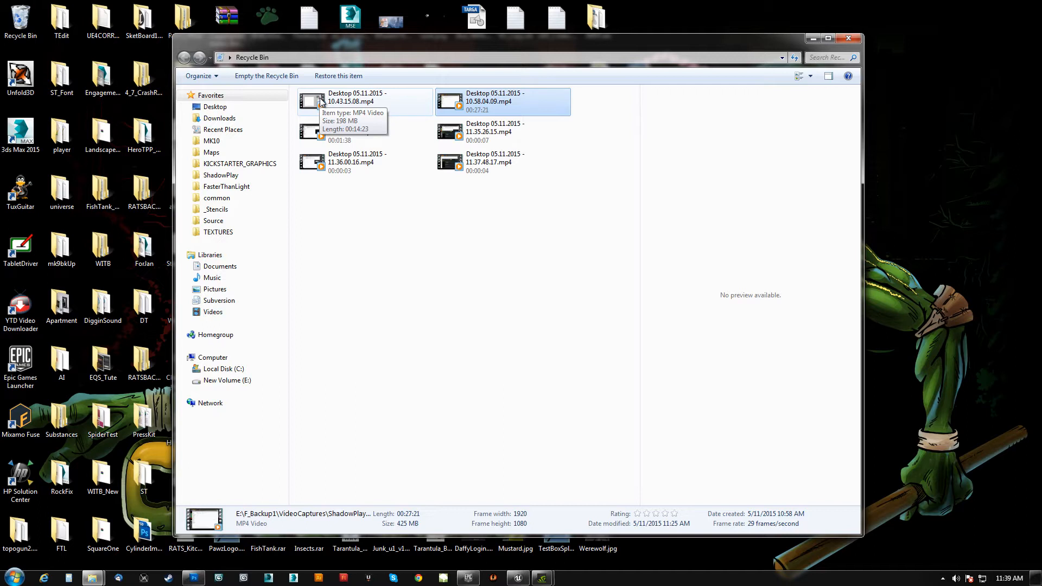
mouse_move(506, 103)
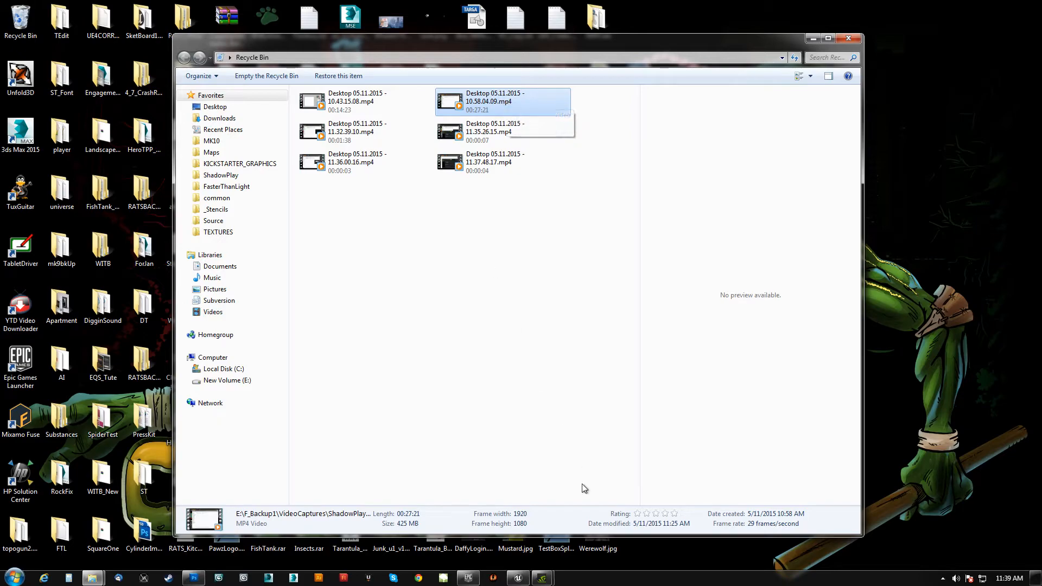
left_click(542, 577)
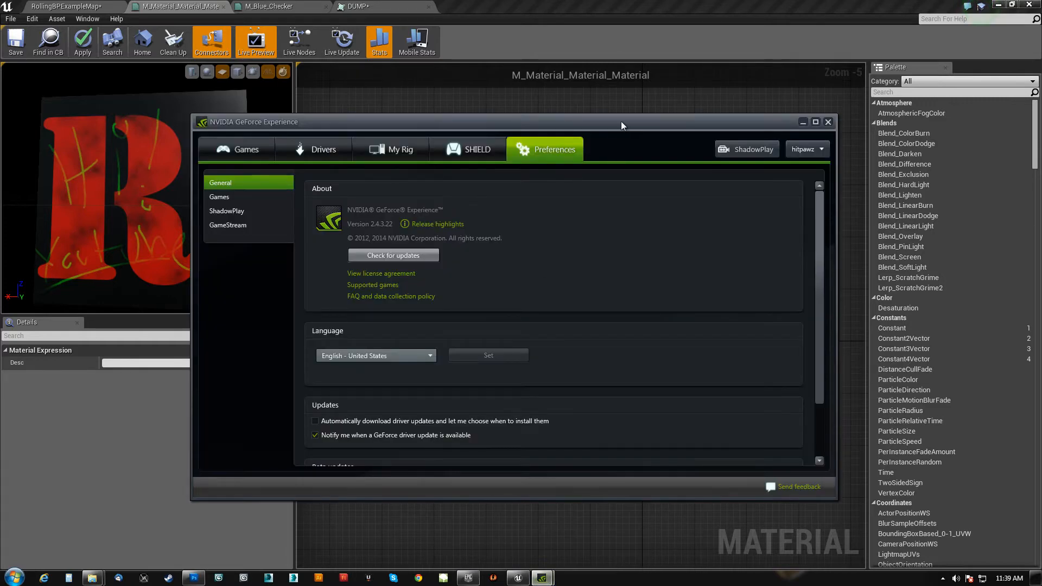
- Check GeForce Experience's ShadowPlay status and signed-in account, then close the app
left_click(746, 148)
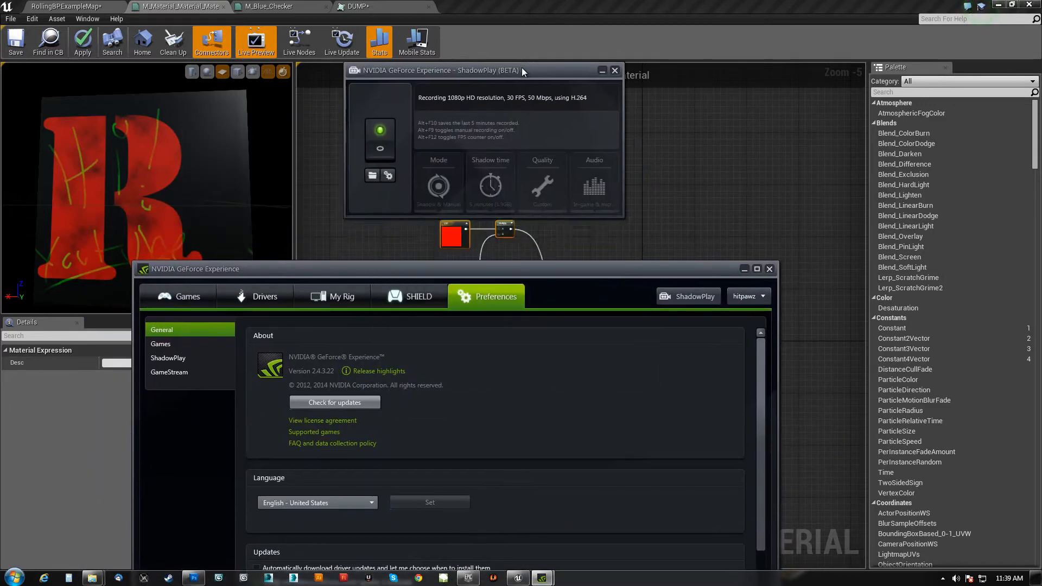
left_click_drag(438, 71, 411, 22)
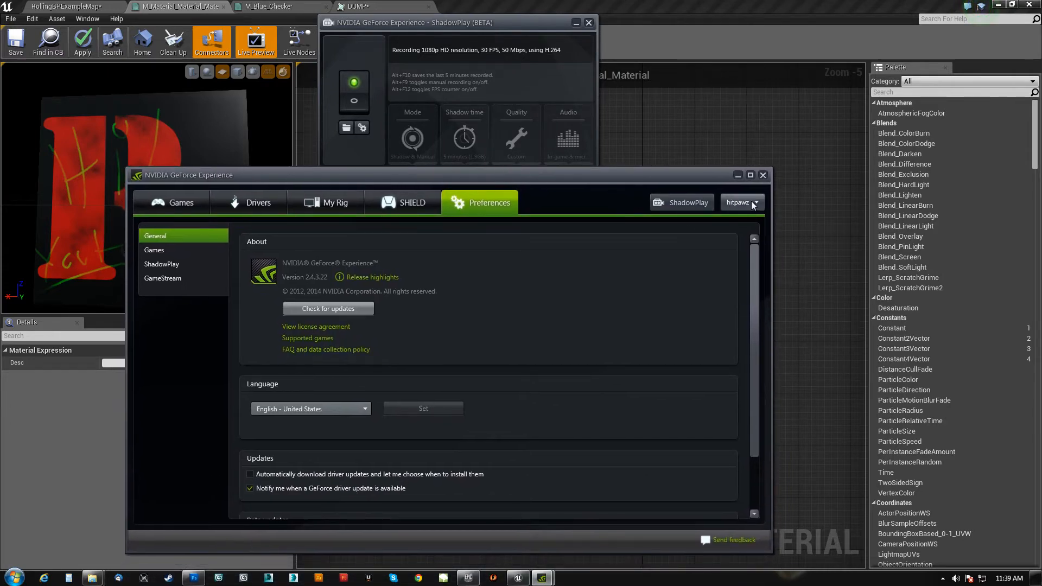
left_click(737, 203)
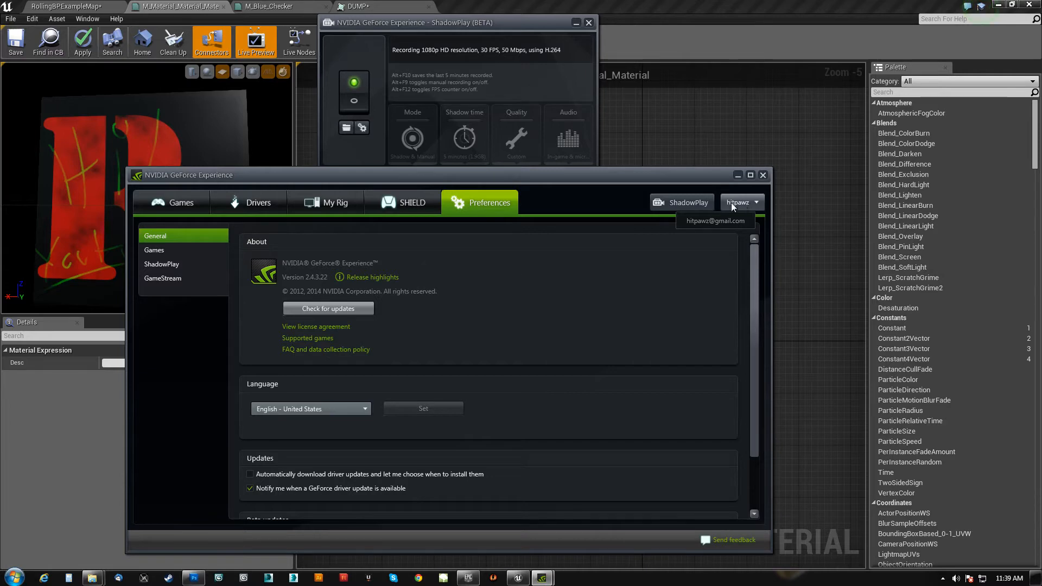
mouse_move(475, 326)
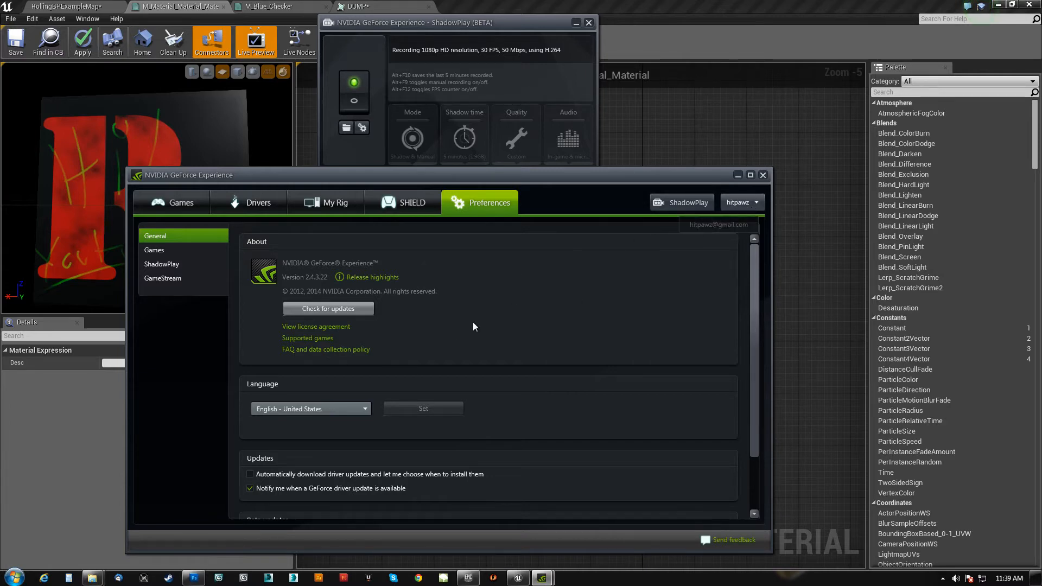
scroll("down", 3)
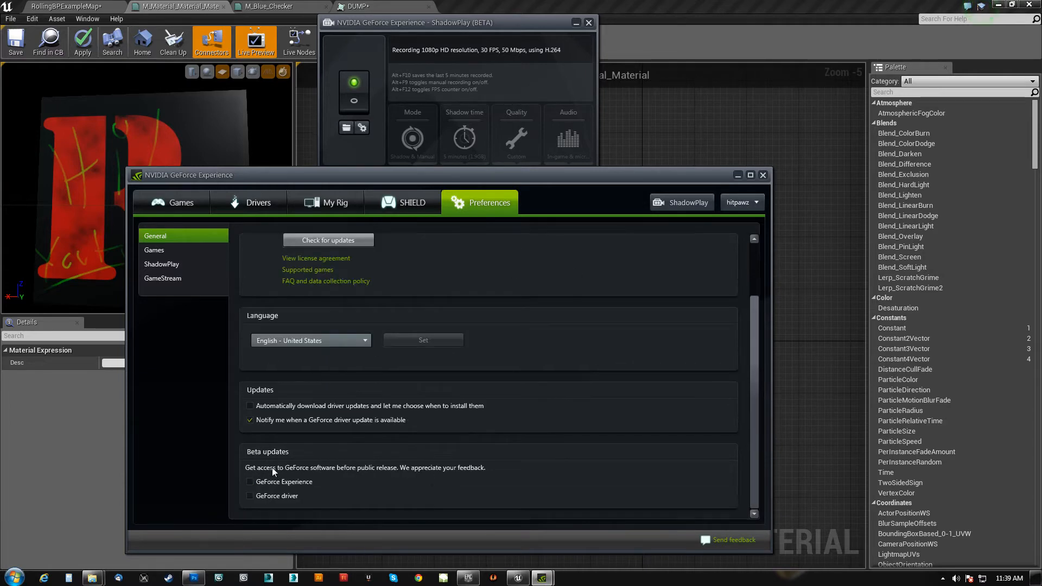
scroll("up", 3)
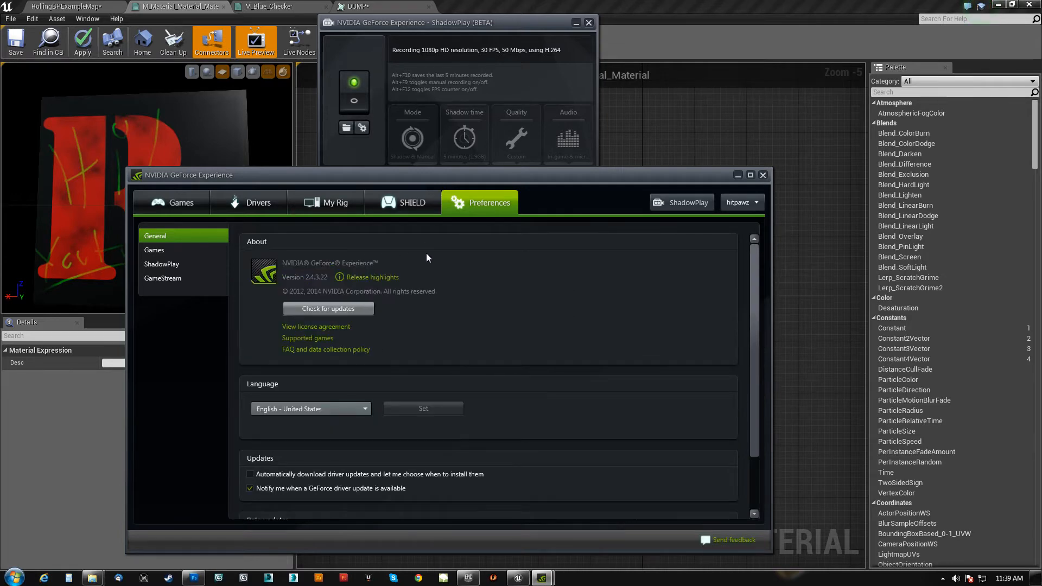
mouse_move(482, 313)
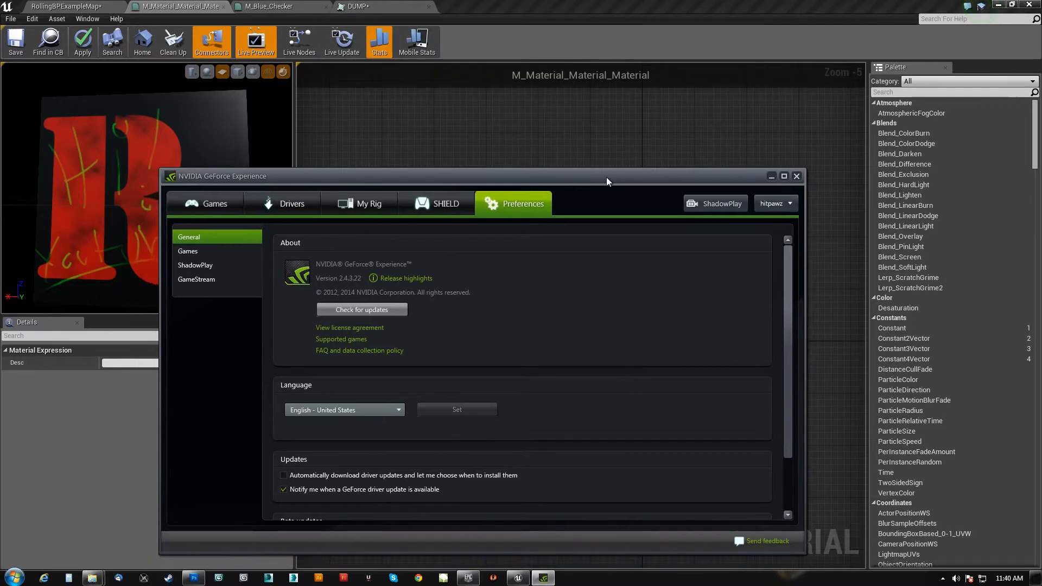
mouse_move(797, 178)
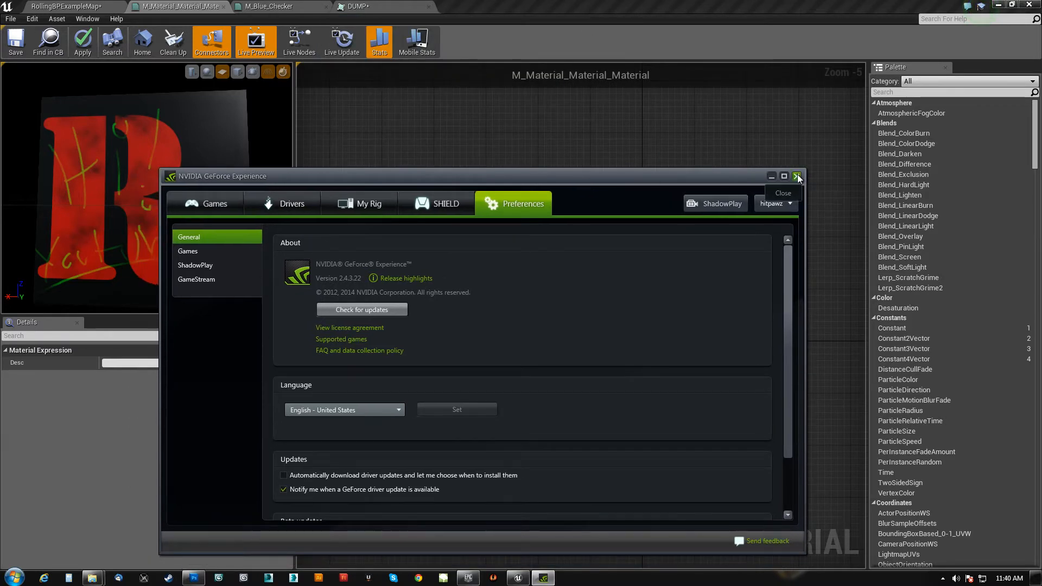
left_click(797, 176)
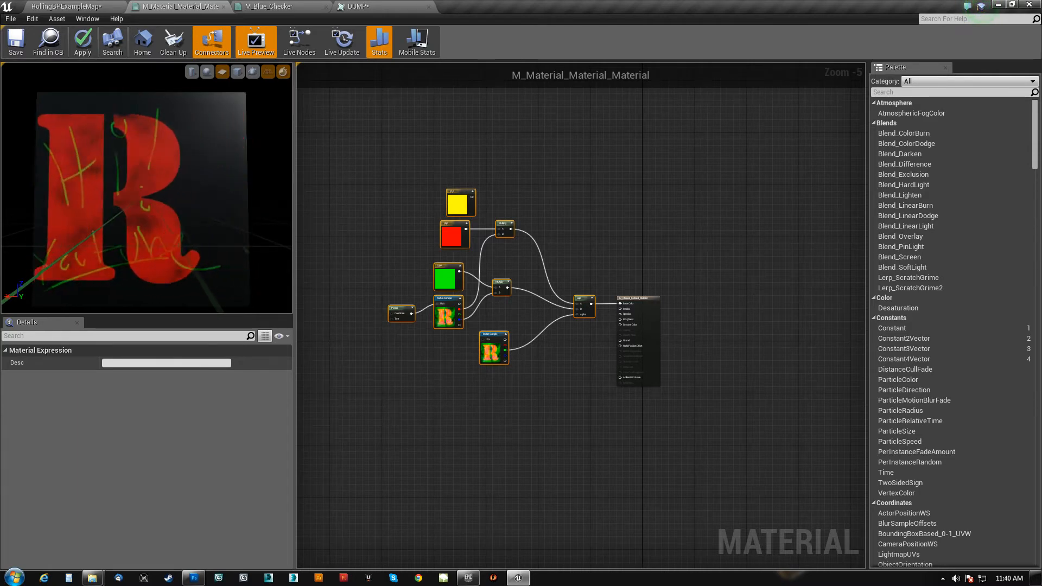
- Zoom in on the colour constants, Multiply nodes, panning texture and Lerp, then go to Photoshop
scroll("up", 3)
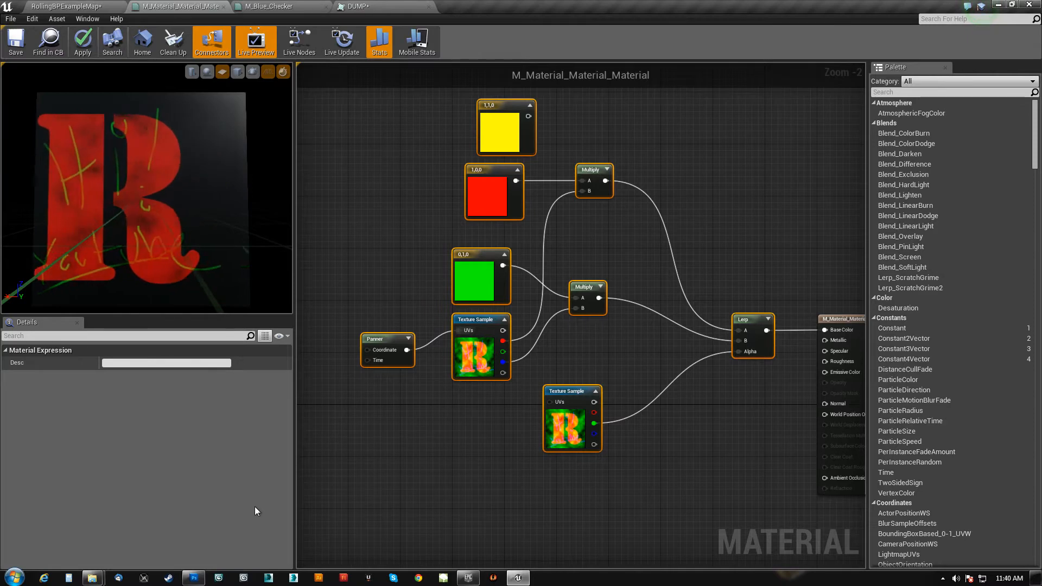
left_click(192, 577)
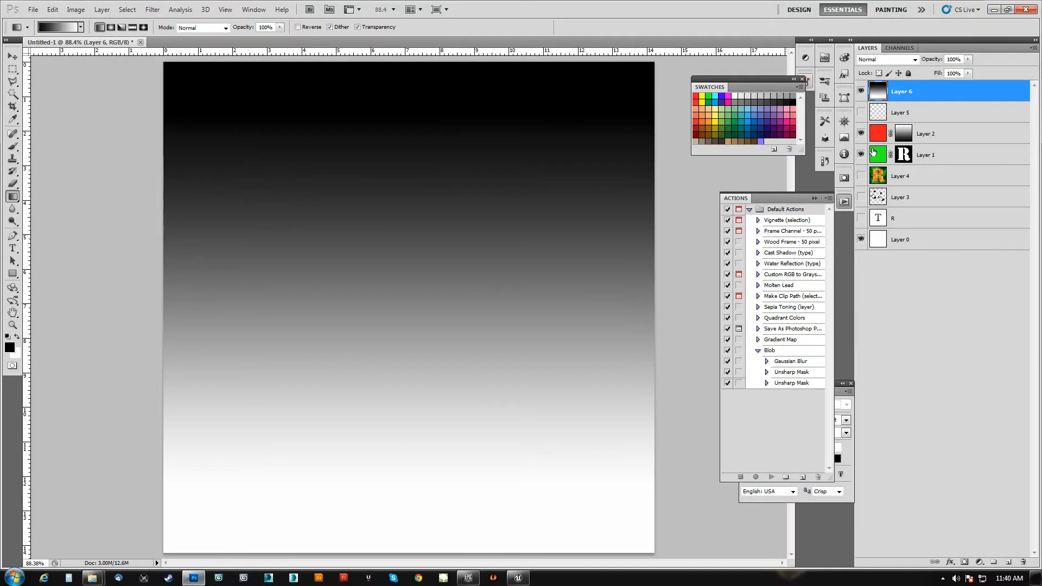
- Hide gradient Layer 6 and white background Layer 0, leaving the green R over red
left_click(862, 92)
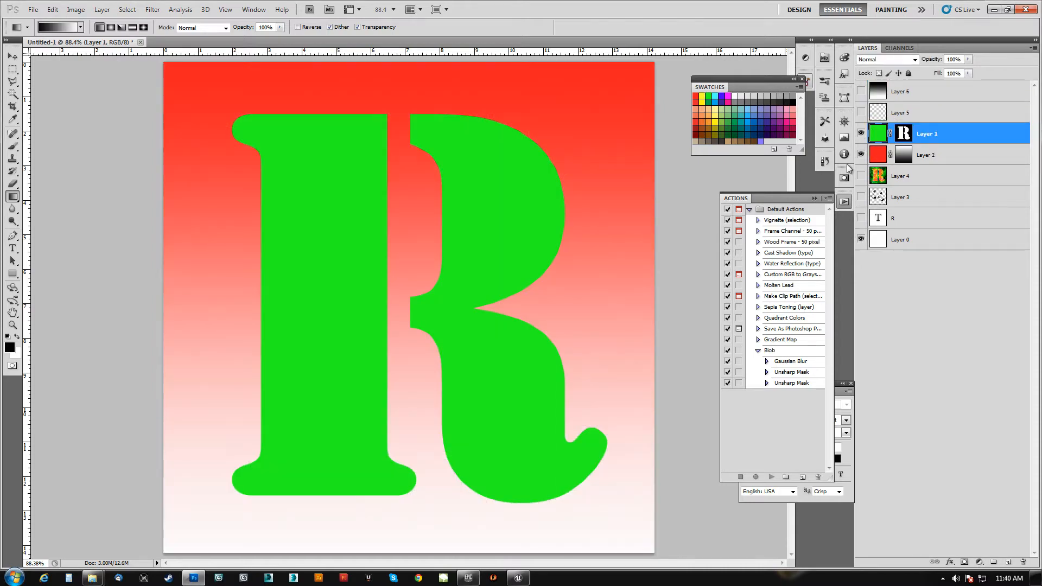
left_click(902, 133)
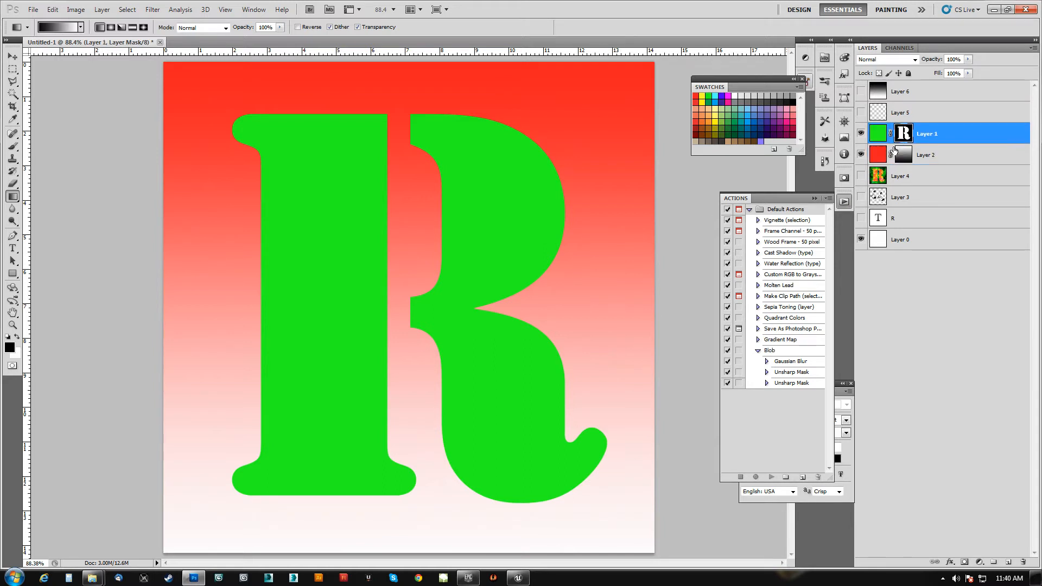
left_click(901, 240)
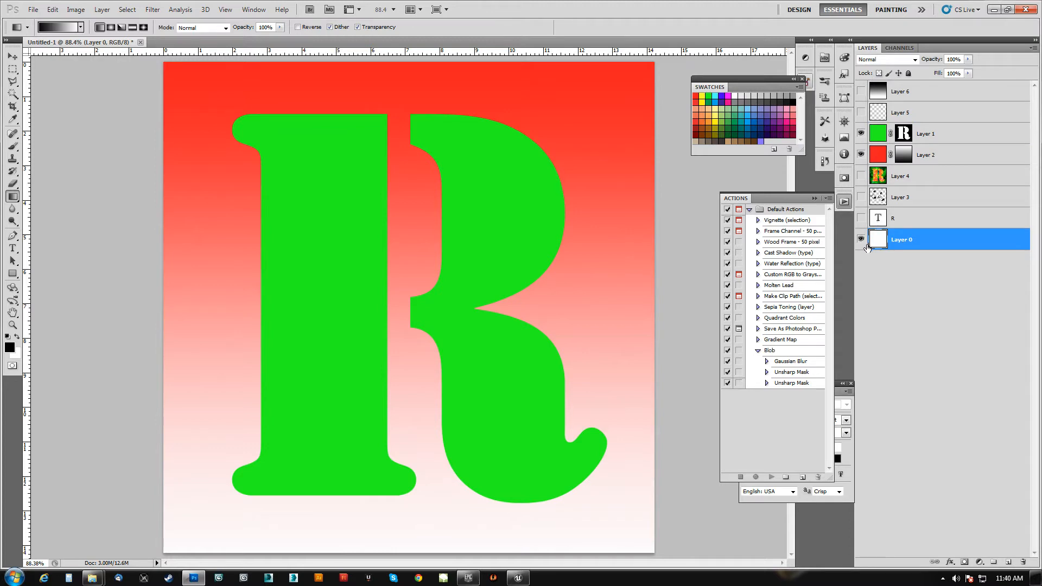
left_click(862, 239)
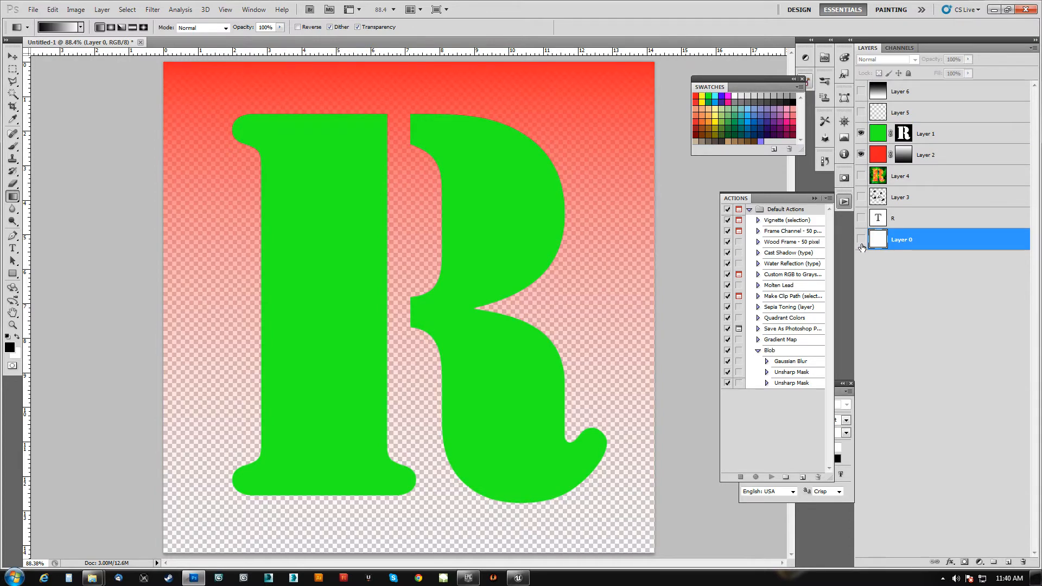
left_click(517, 577)
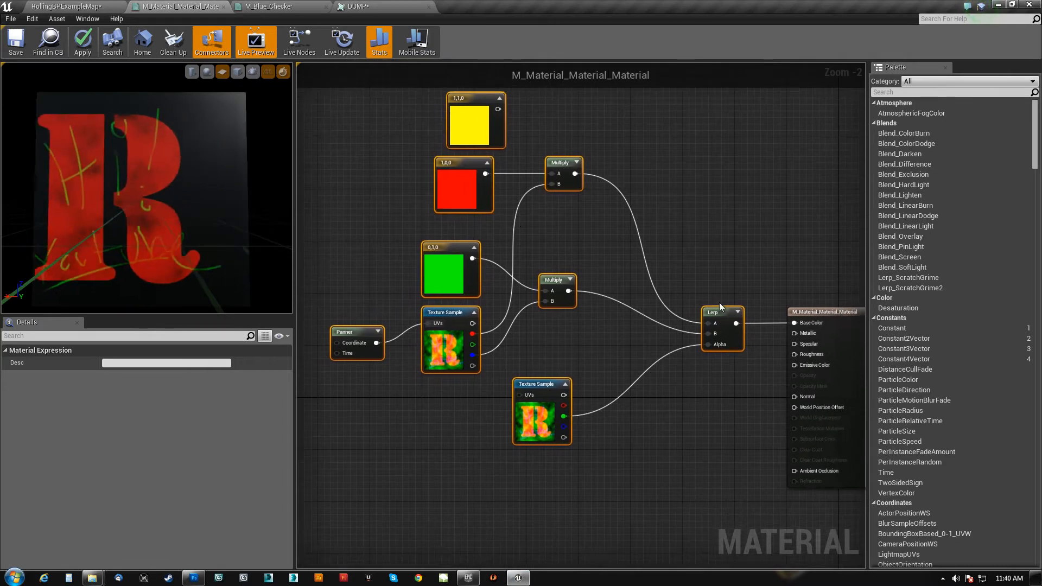
- Select the Lerp node to check its Const A, Const B and Const Alpha defaults
left_click(707, 293)
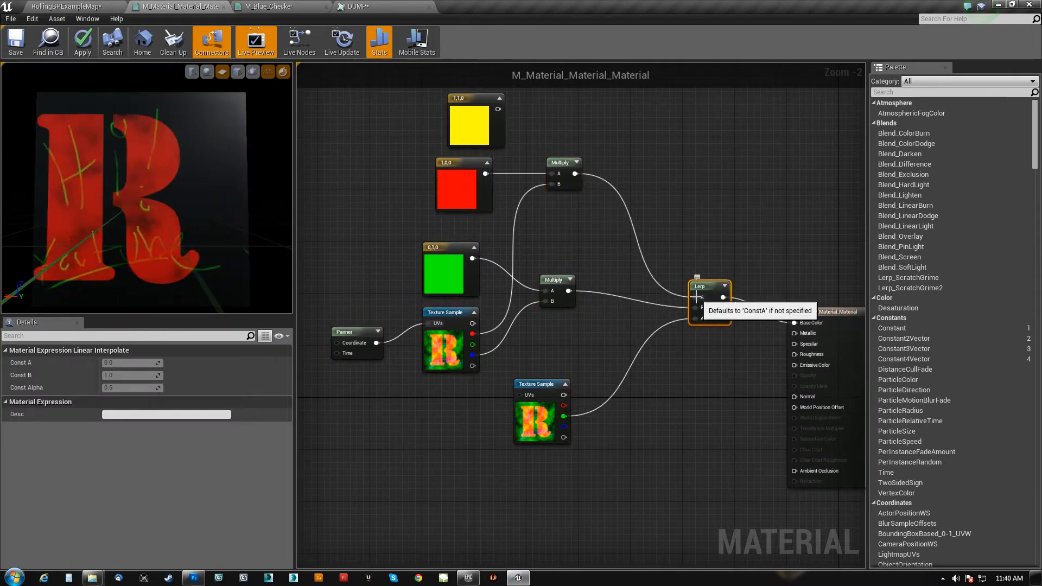
mouse_move(698, 318)
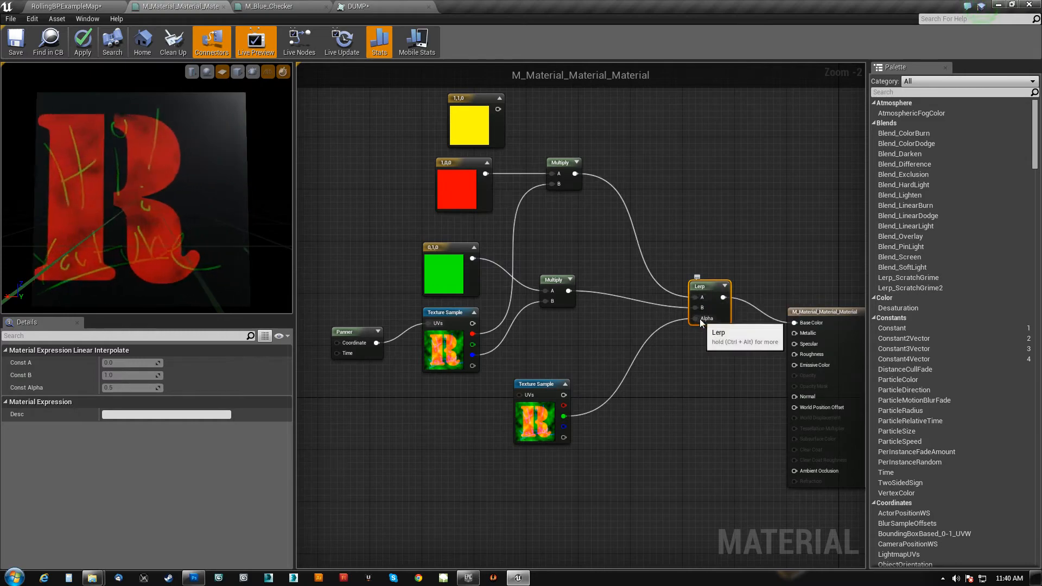
left_click(192, 577)
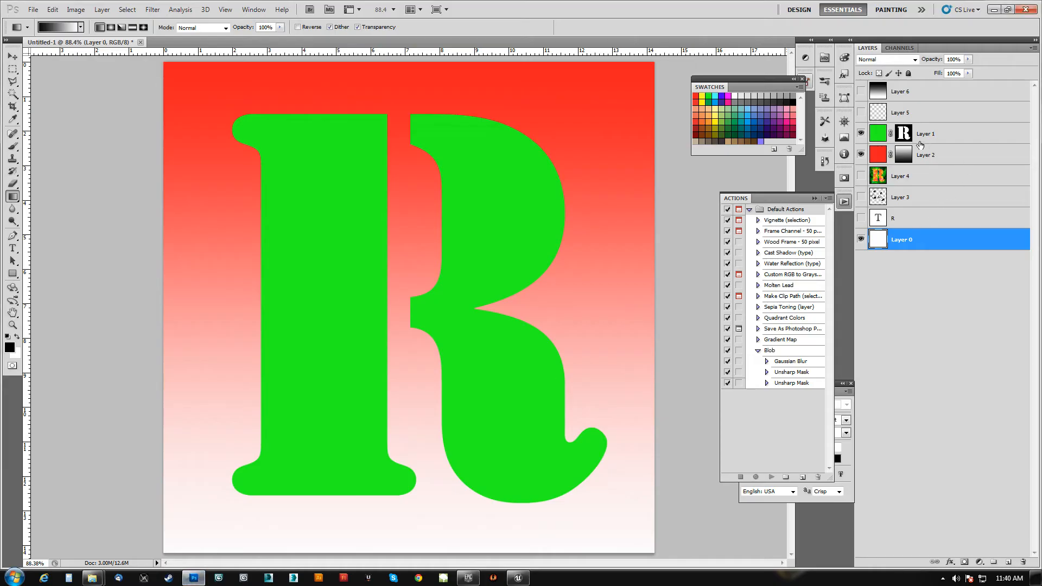
- Compare the Layer 1 and Layer 2 R-shaped masks in Channels, ending on Layer 1 Mask
left_click(923, 134)
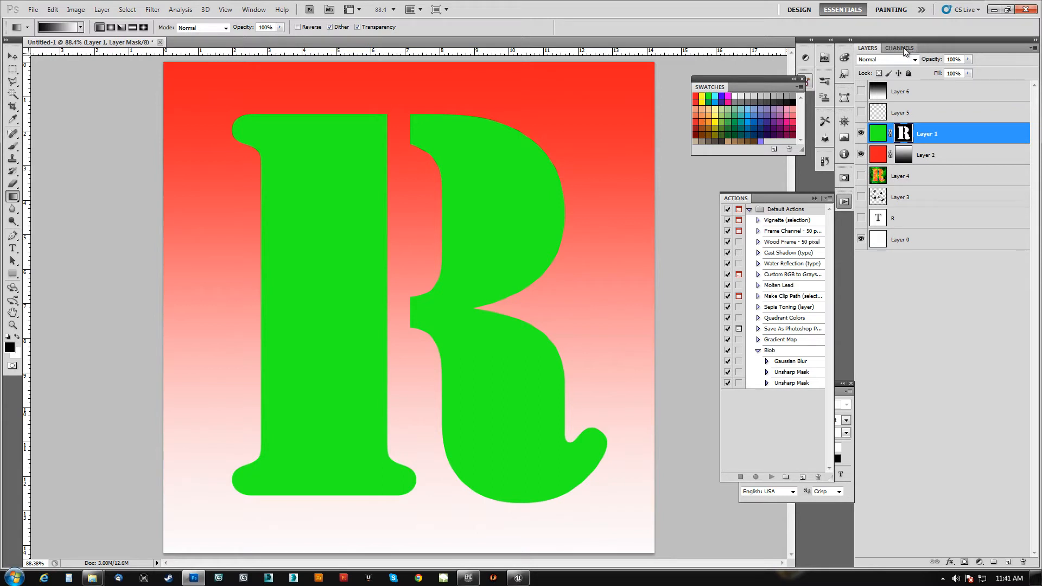
left_click(899, 47)
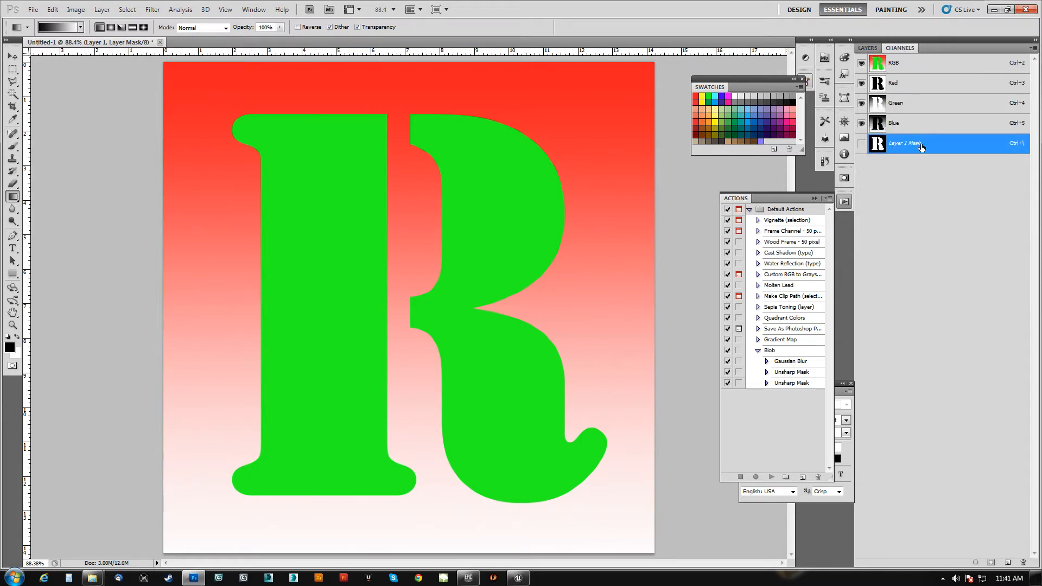
left_click(866, 47)
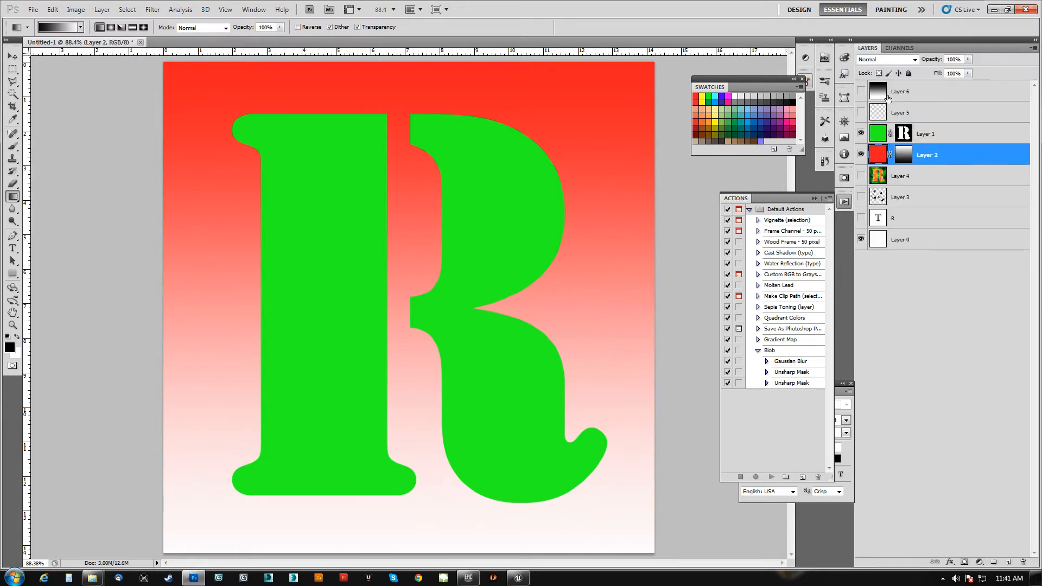
left_click(900, 48)
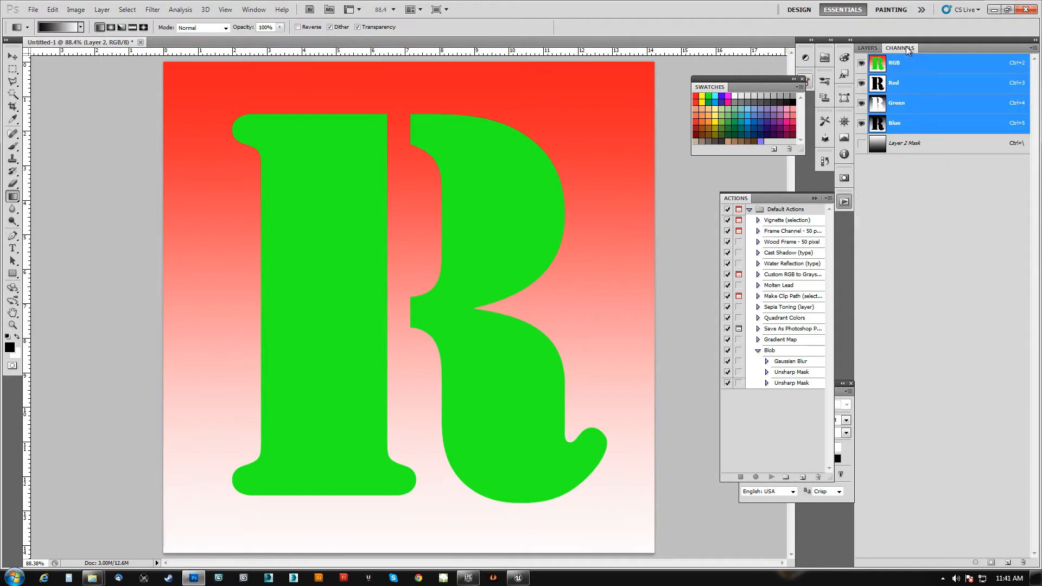
left_click(867, 47)
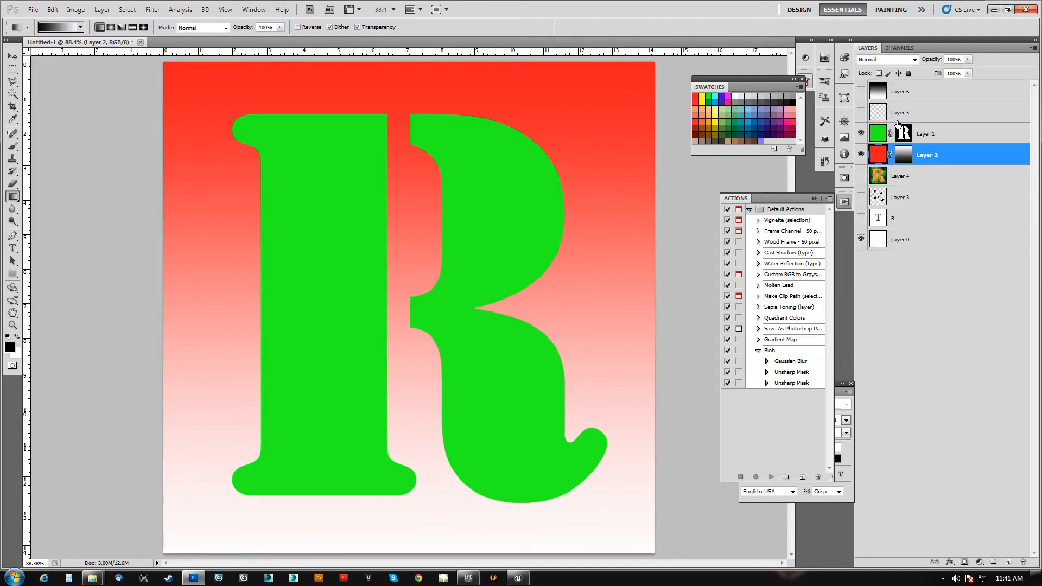
left_click(899, 47)
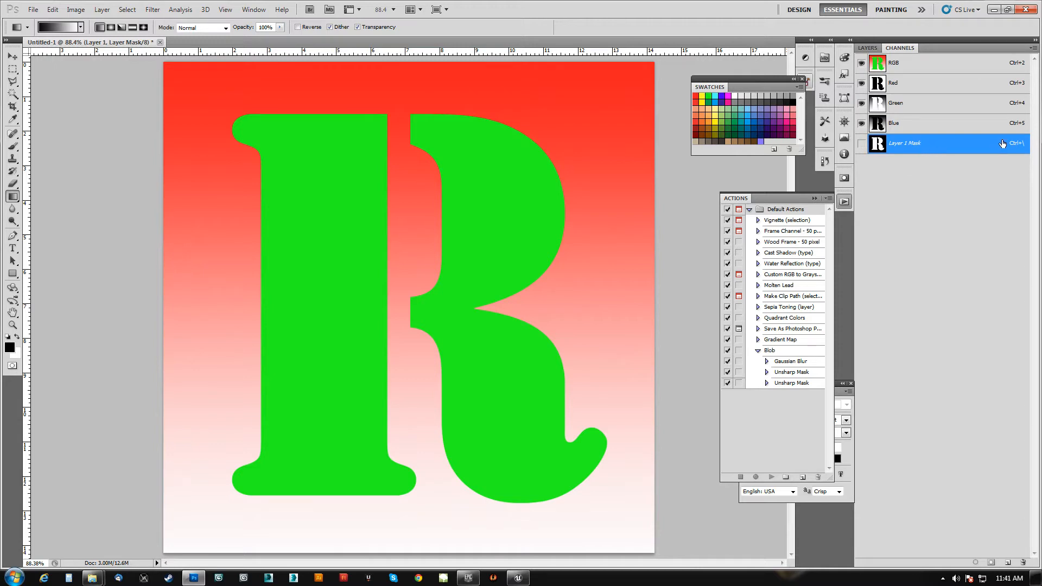
left_click(517, 577)
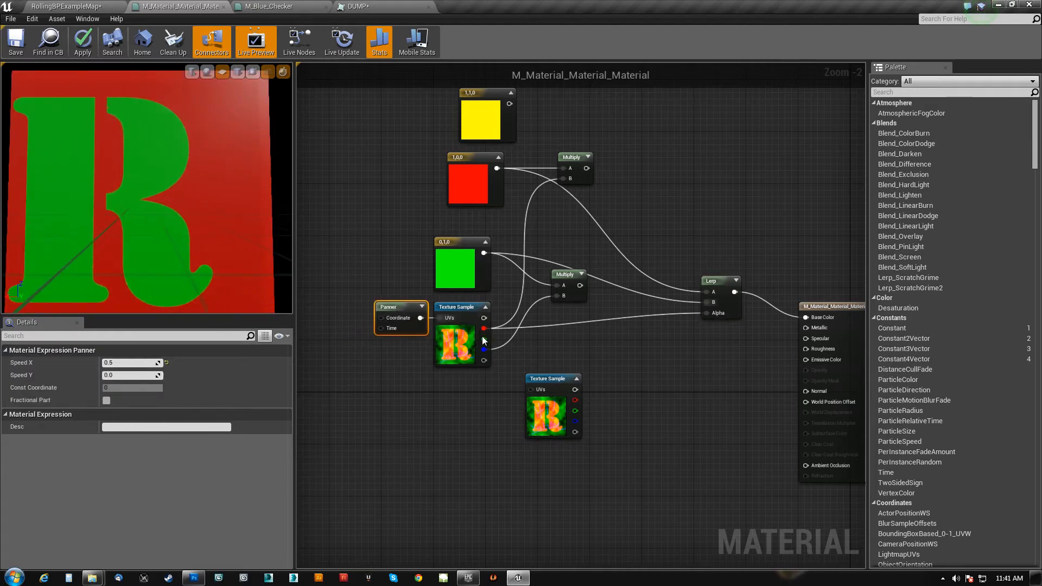
- Wire the red constant to Lerp A, green to B, and the texture's R output to Alpha
left_click(463, 266)
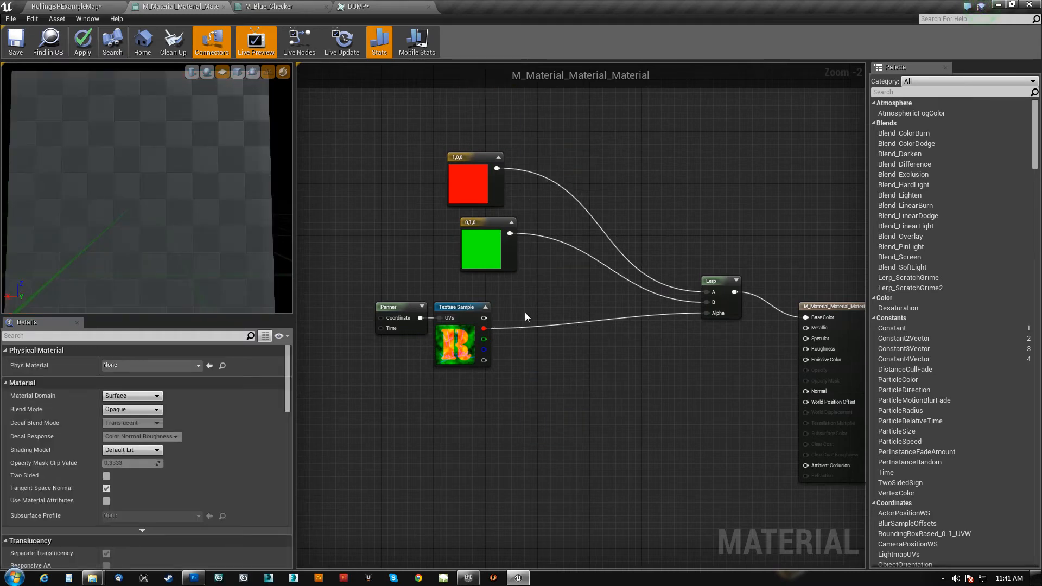
left_click(469, 186)
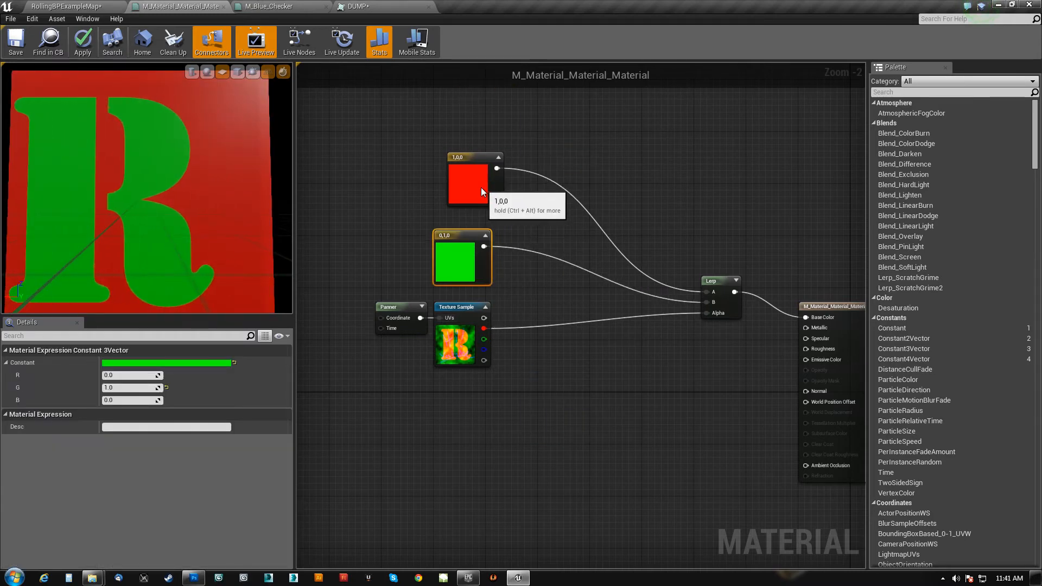
left_click(468, 180)
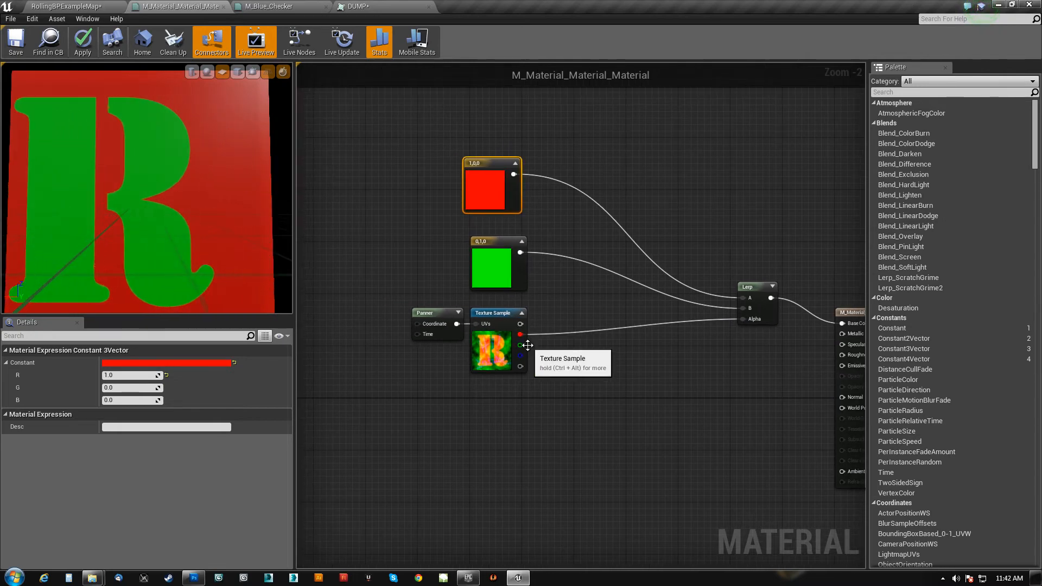
left_click(492, 349)
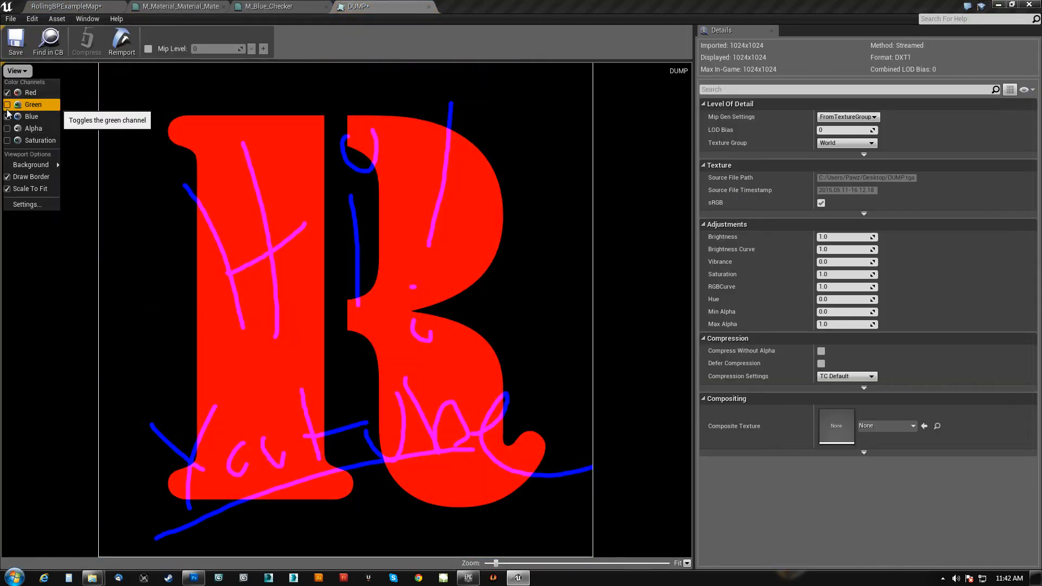
- Uncheck Green and Blue so the DUMP texture shows only its Red channel
left_click(7, 104)
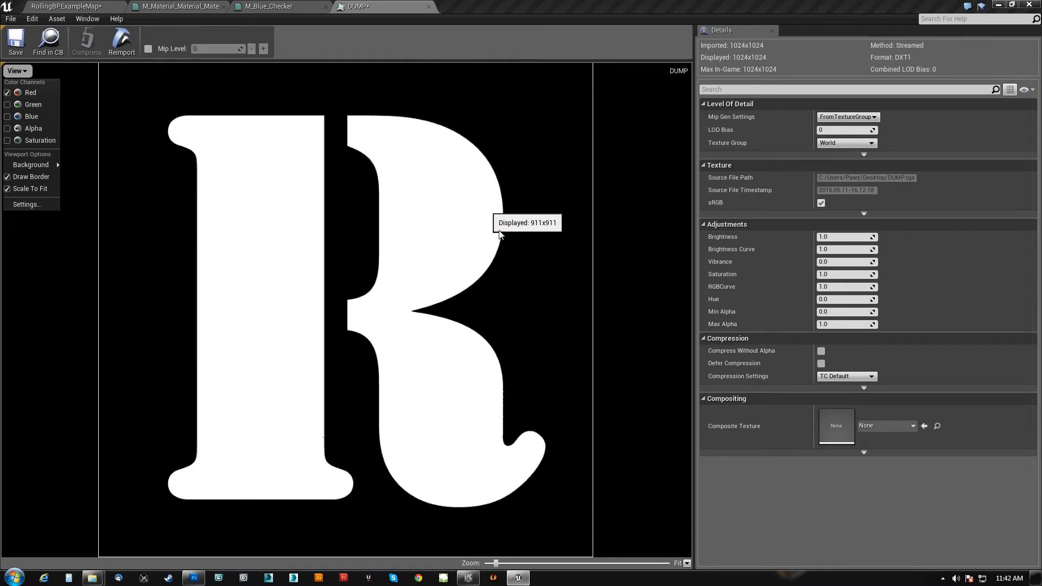
mouse_move(266, 428)
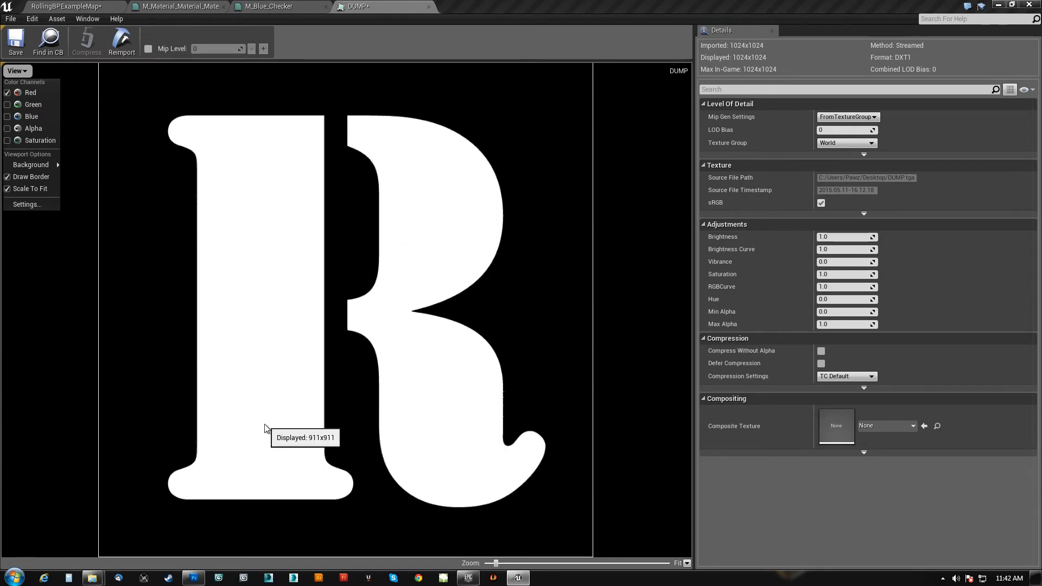
mouse_move(351, 184)
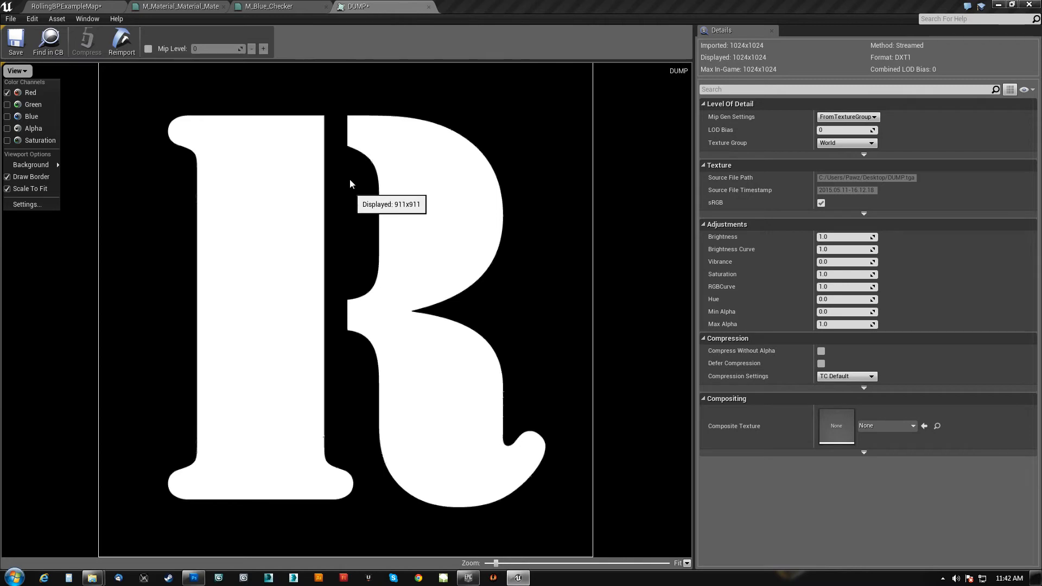
mouse_move(353, 174)
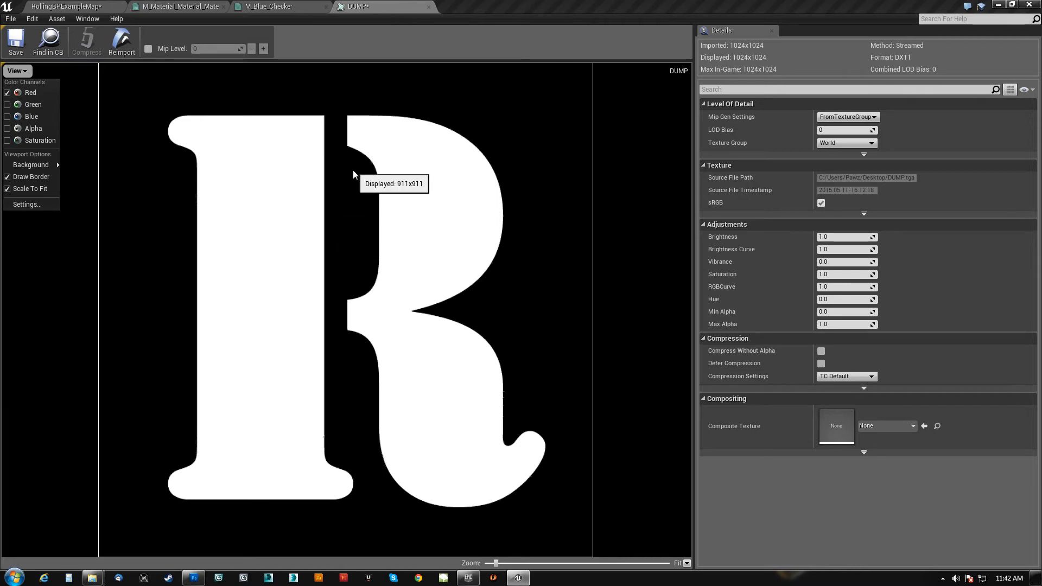
mouse_move(353, 222)
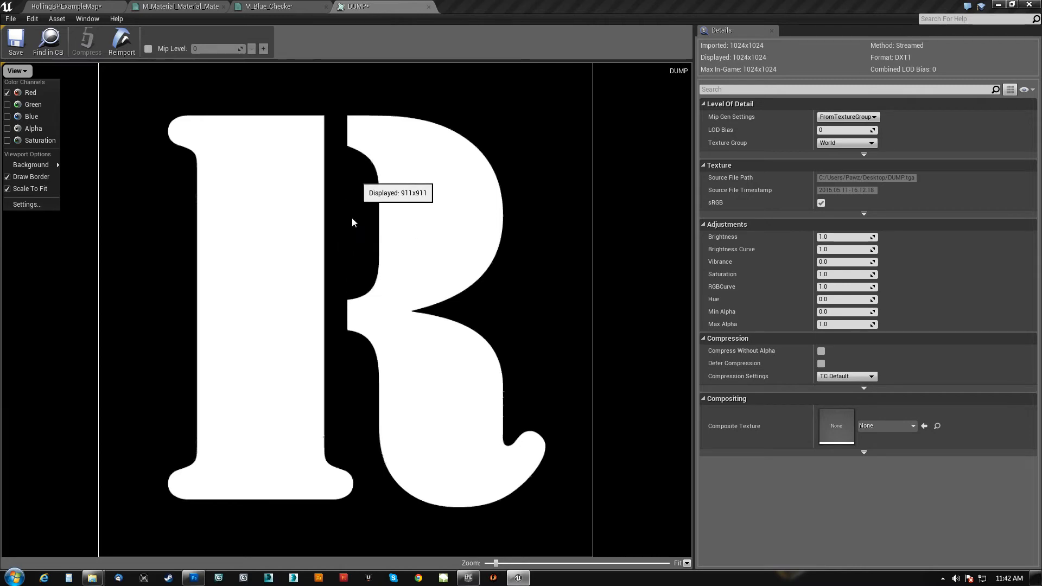
left_click(192, 577)
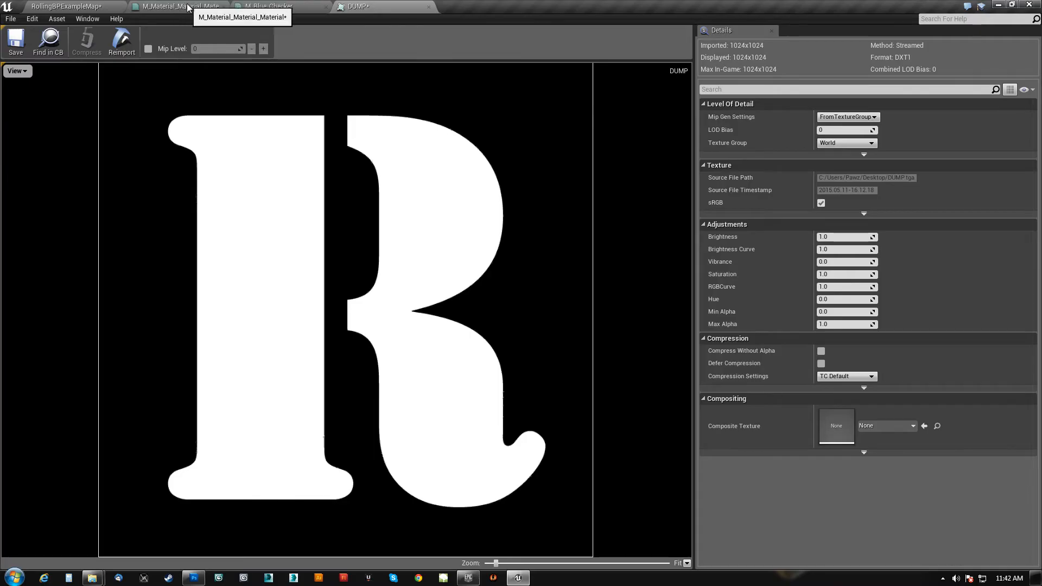
- Add a blue Constant3Vector, a second Lerp and an R Texture Sample, output to Base Color
left_click(176, 6)
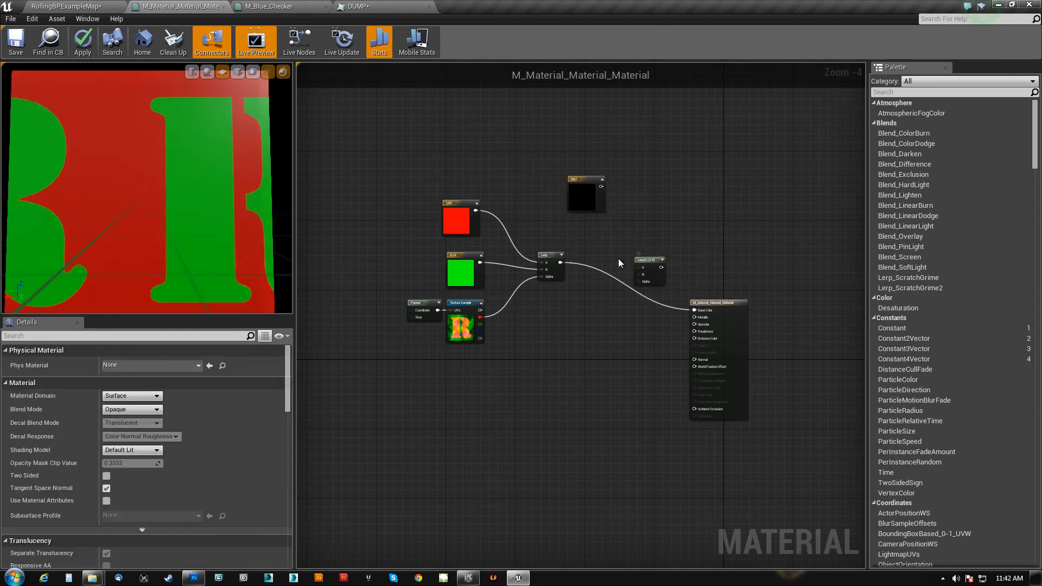
left_click(585, 193)
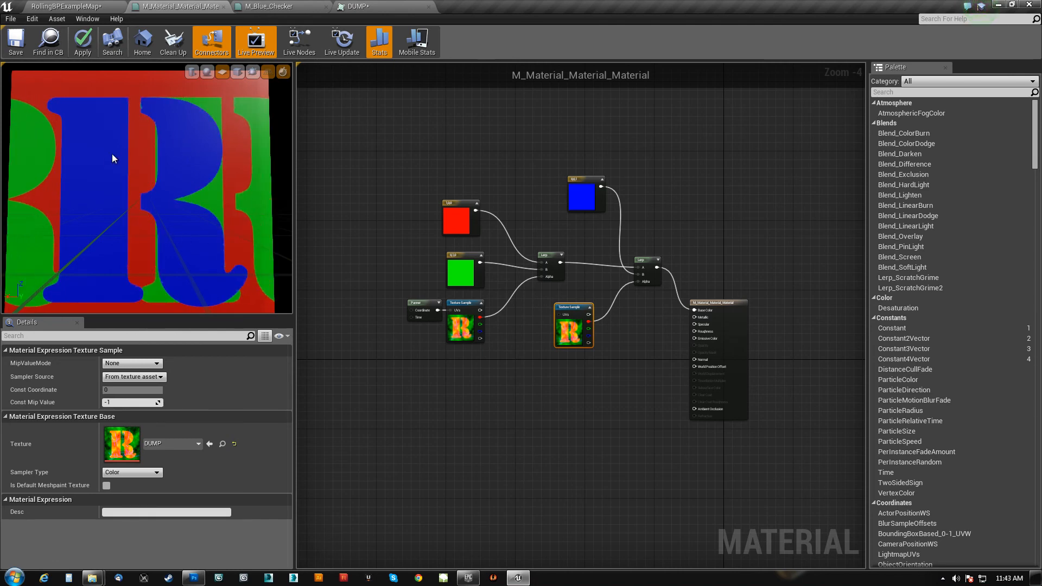
mouse_move(341, 282)
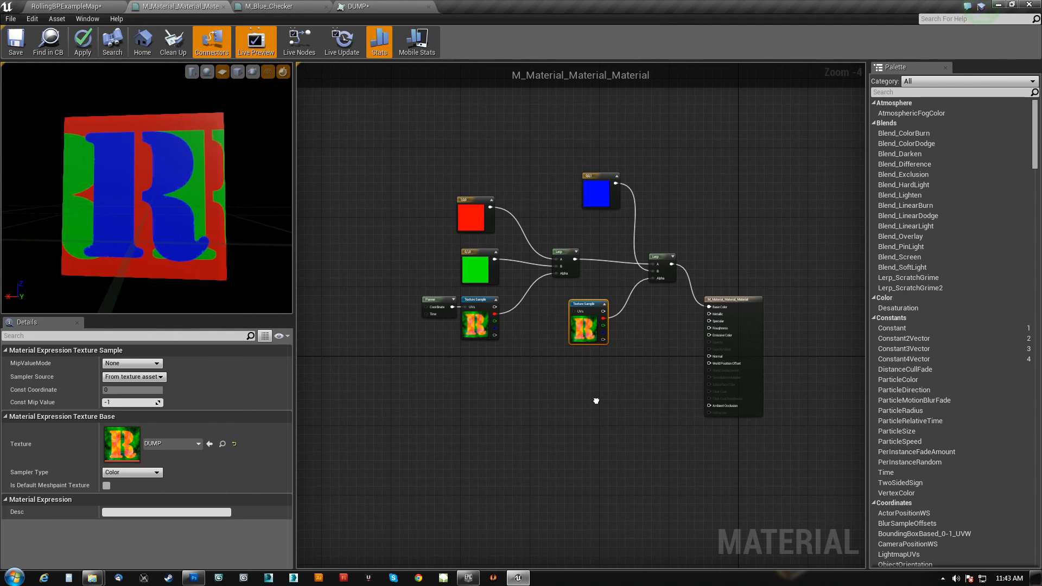
left_click(717, 316)
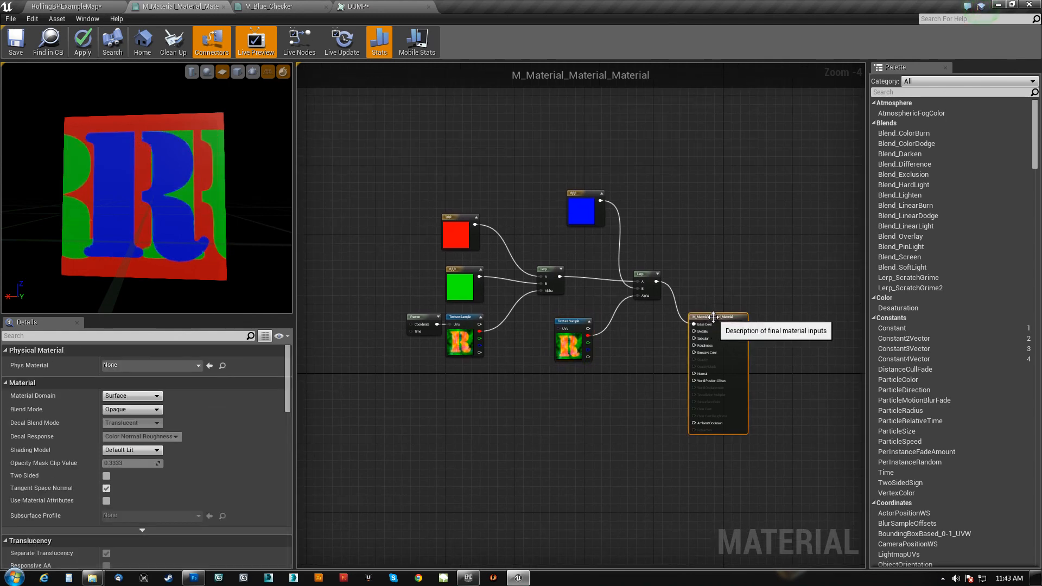